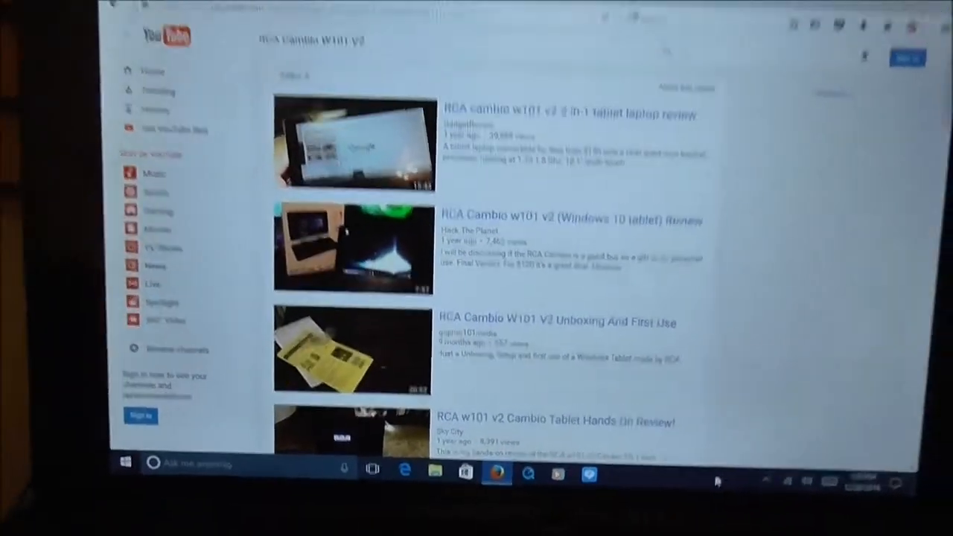
Scroll further down the RCA Cambio W101 V2 results toward more review and unboxing videos.
scroll(down, 3)
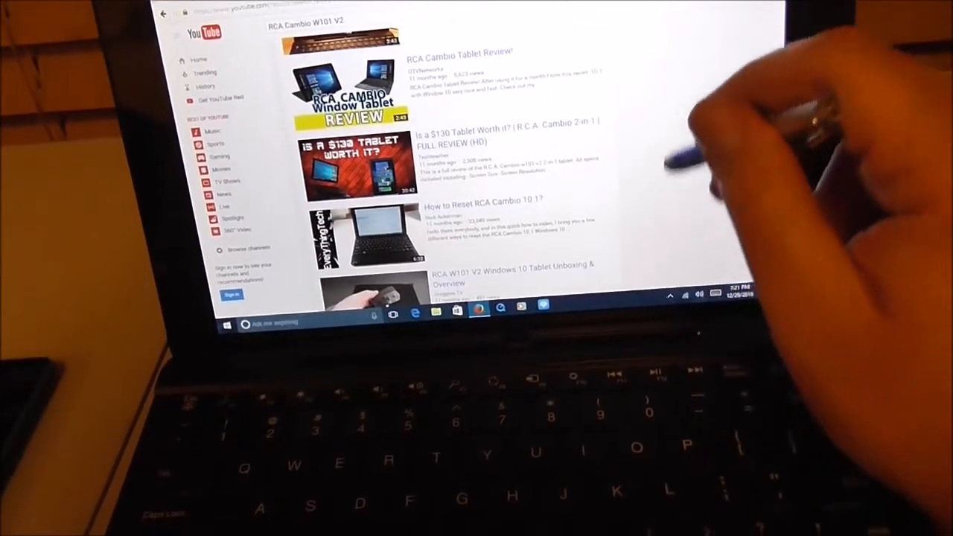
Scroll down to the Spanish review and the RCA Tablets Cambio 10.1" 2-in-1 video.
scroll(down, 3)
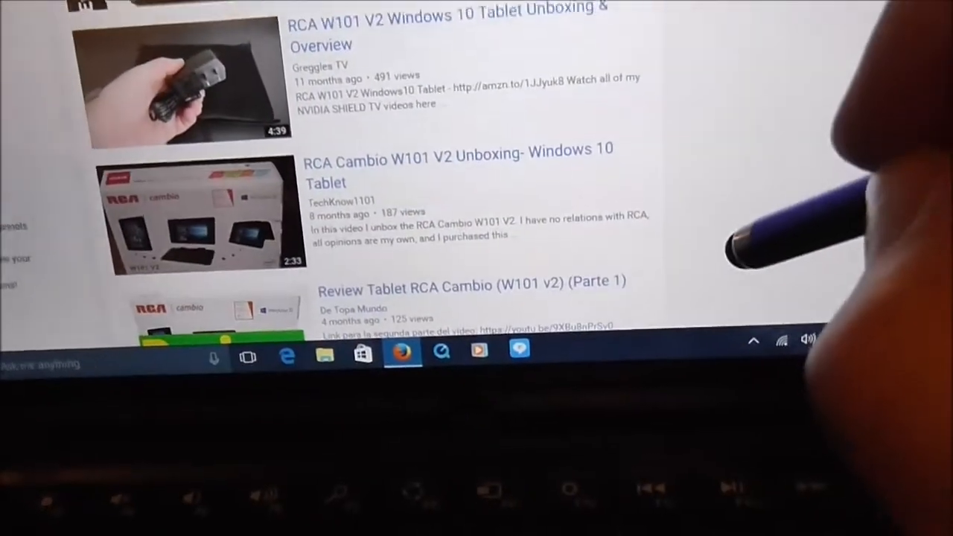
scroll(down, 3)
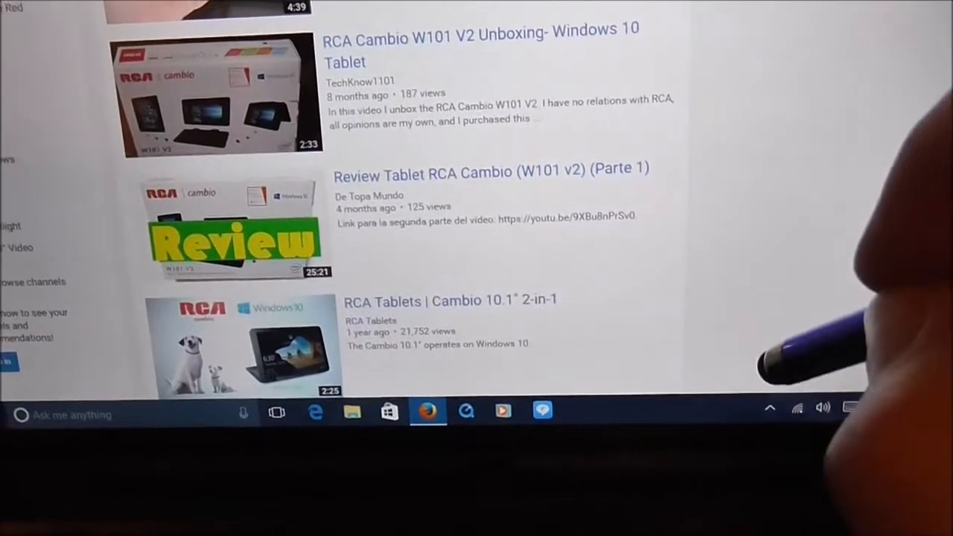
scroll(down, 3)
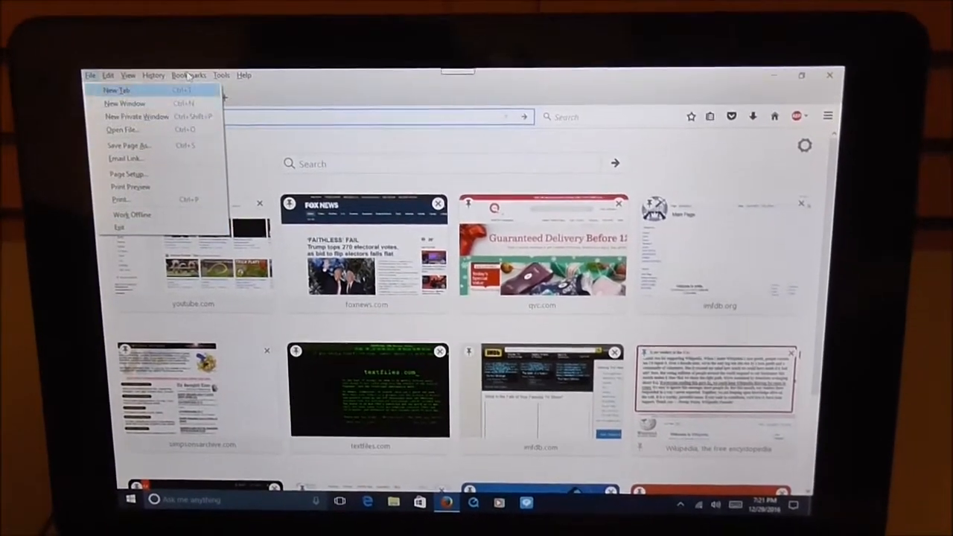
View Firefox's Bookmarks menu, then its File menu with new tab, print and exit.
click(188, 75)
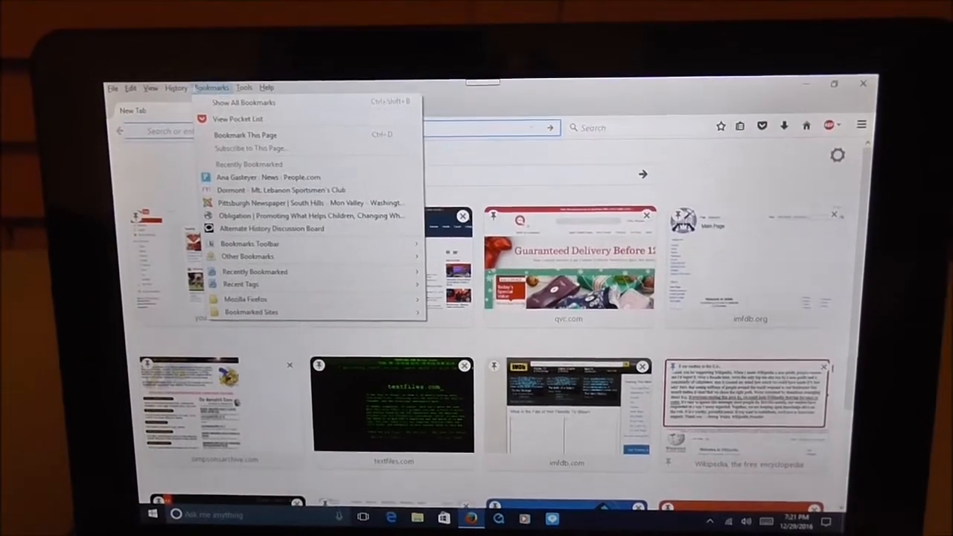
click(111, 90)
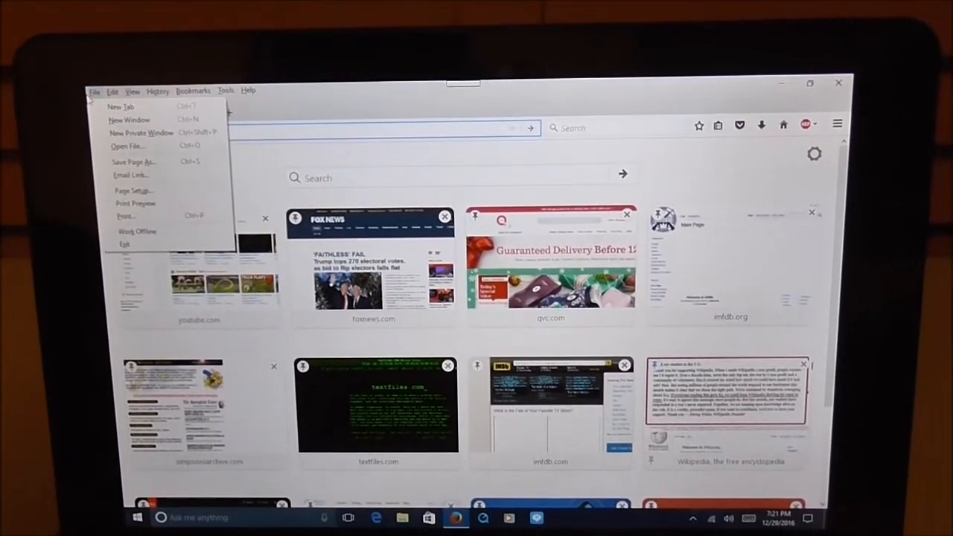